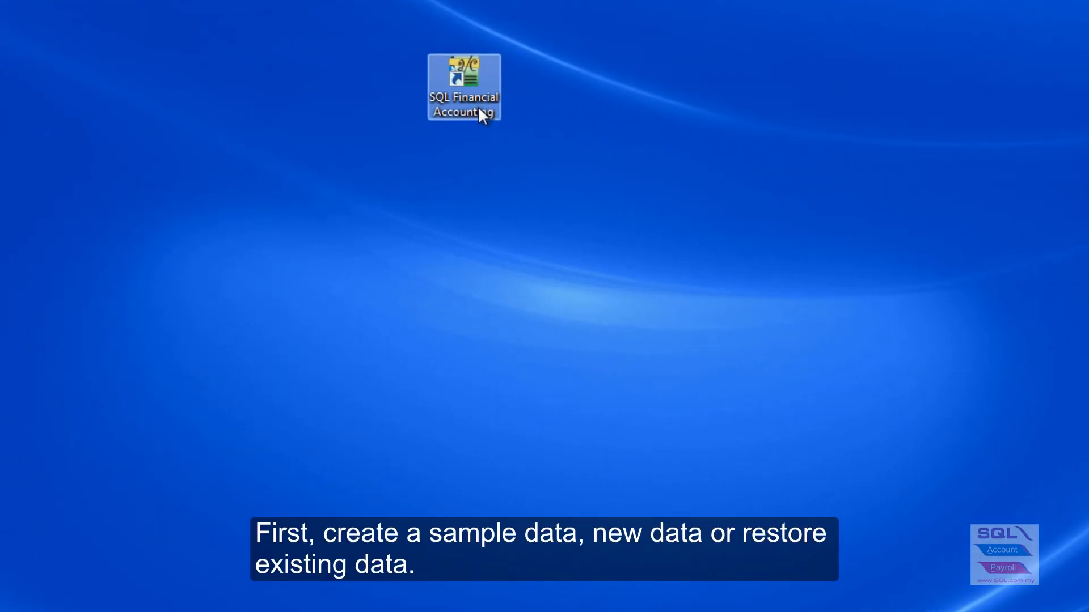
Step: Launch SQL Financial Accounting and create a sample database named Testing GST Company with remark 2014
double_click(464, 87)
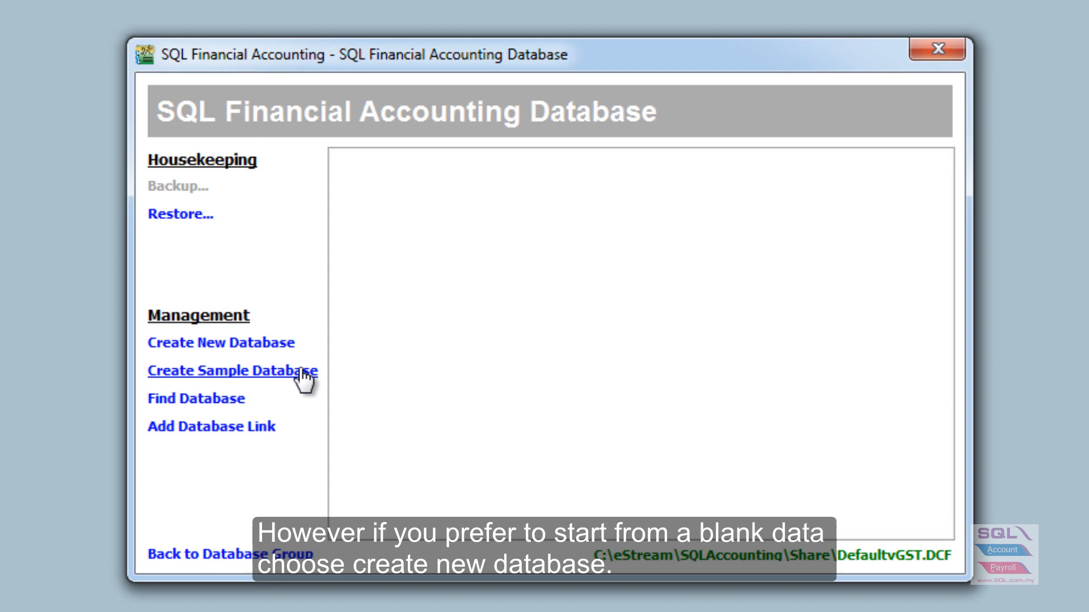
left_click(219, 342)
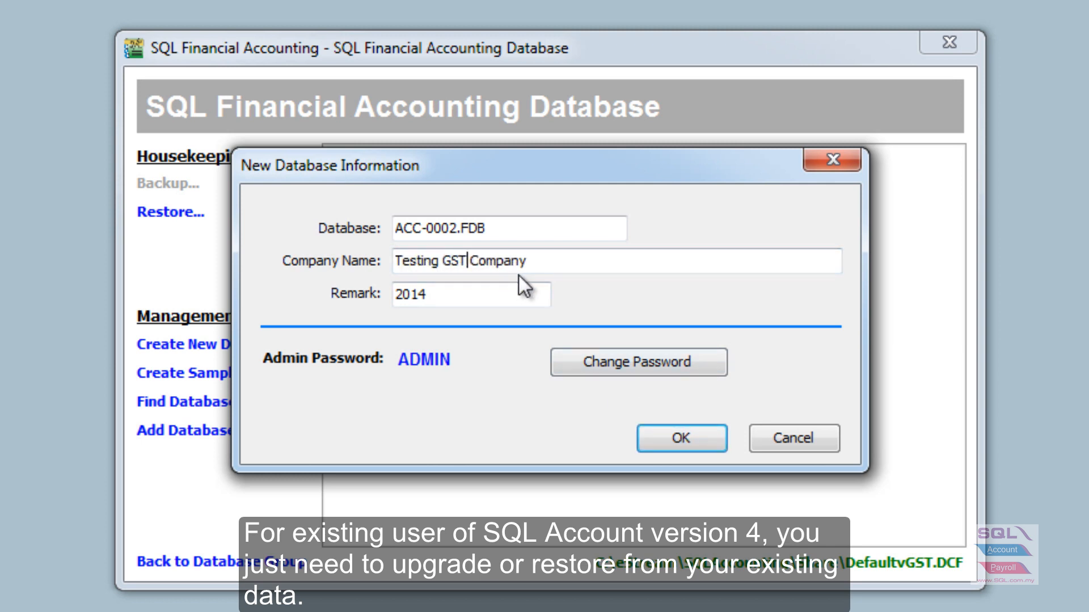
left_click(682, 437)
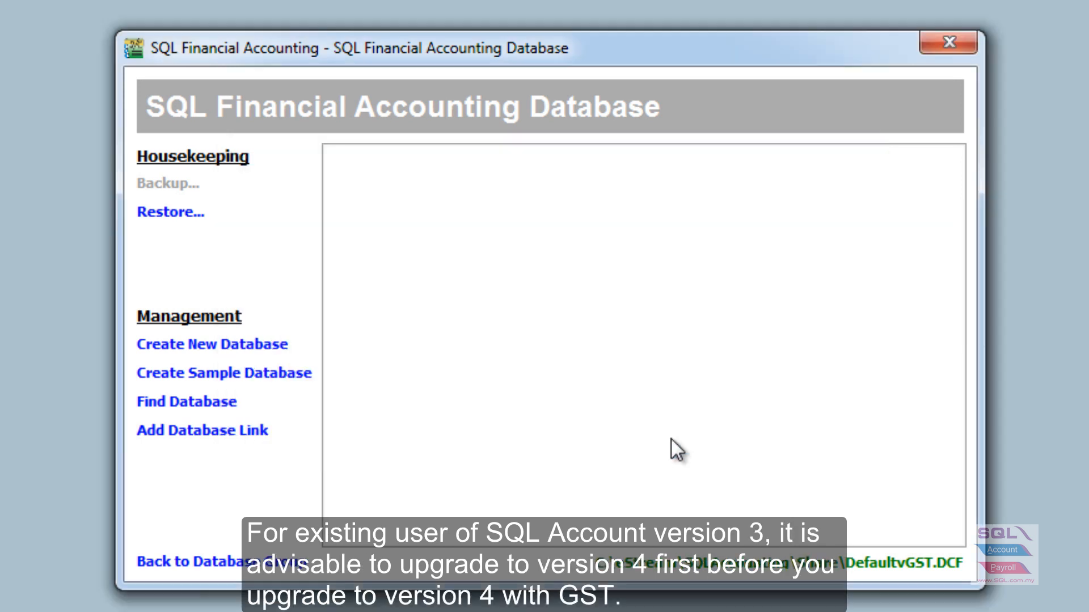
Step: Confirm the creation prompts so Testing GST Company appears in the database list
left_click(211, 344)
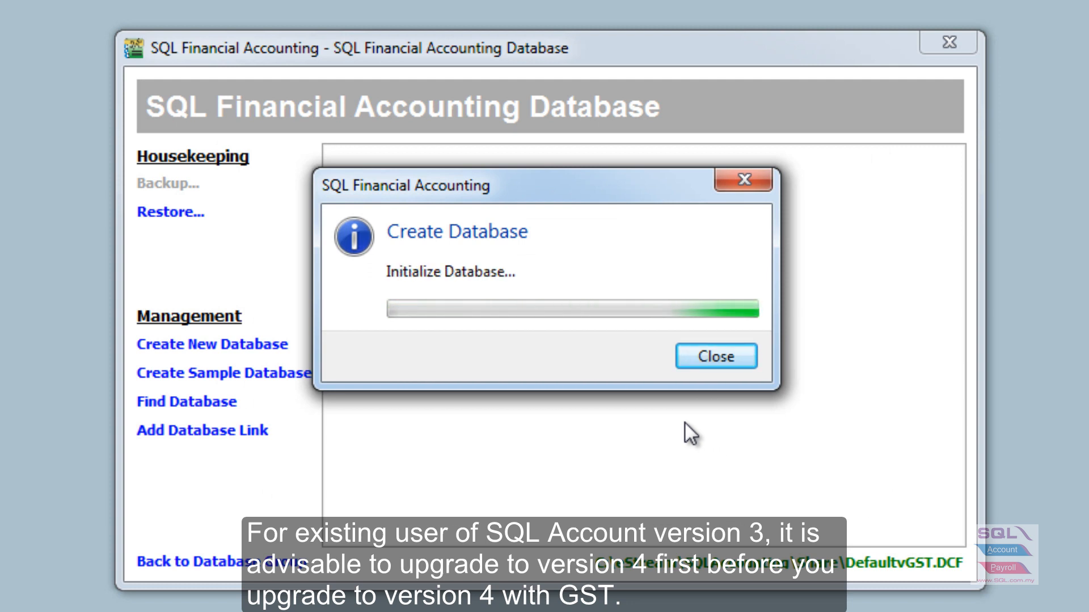
left_click(715, 356)
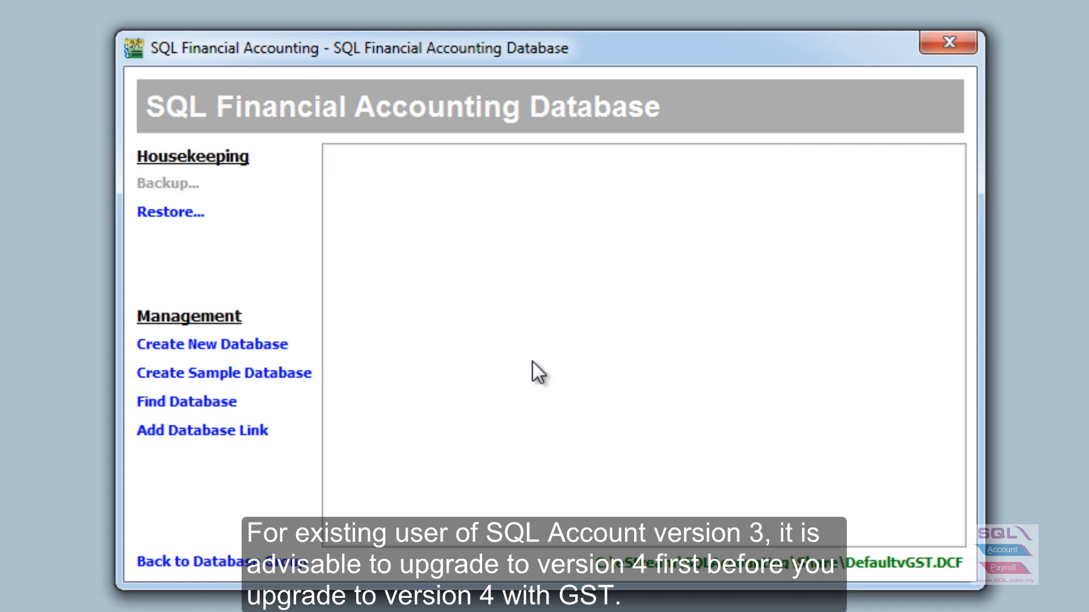
left_click(222, 373)
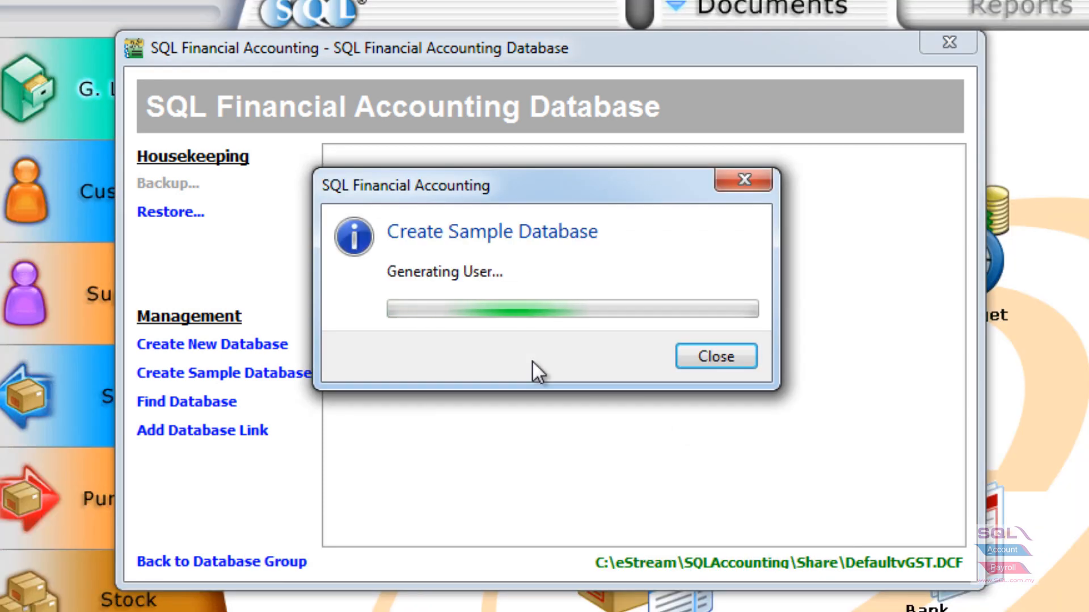
left_click(715, 356)
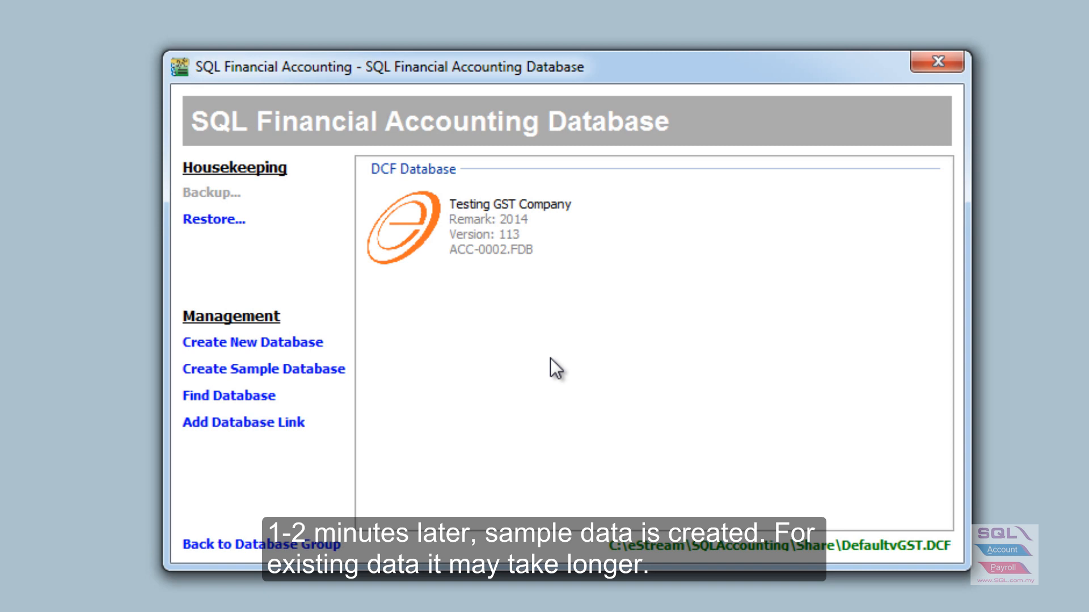
left_click(497, 227)
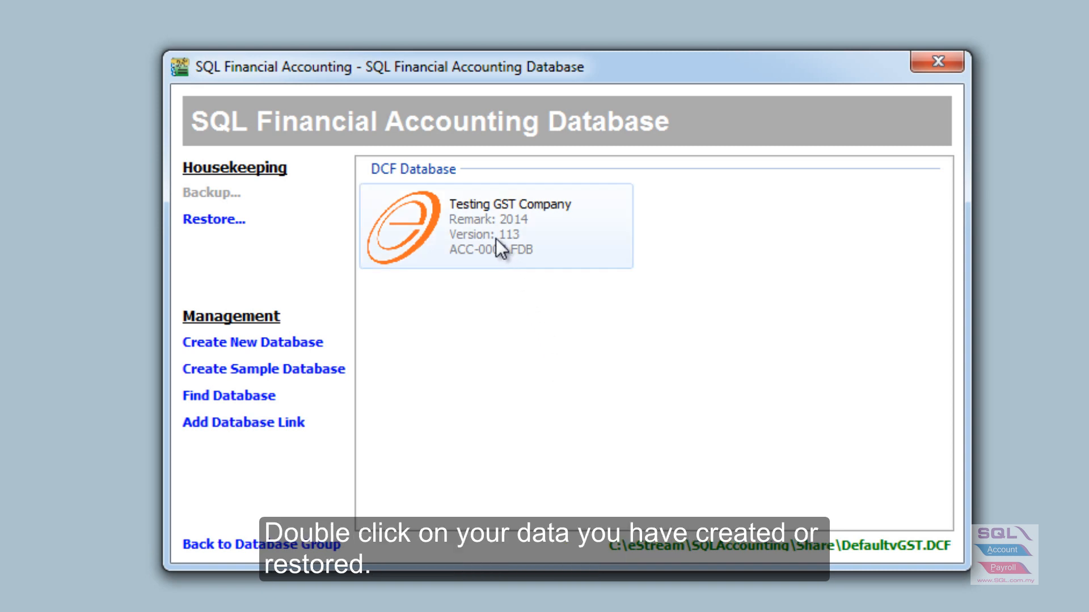
double_click(495, 226)
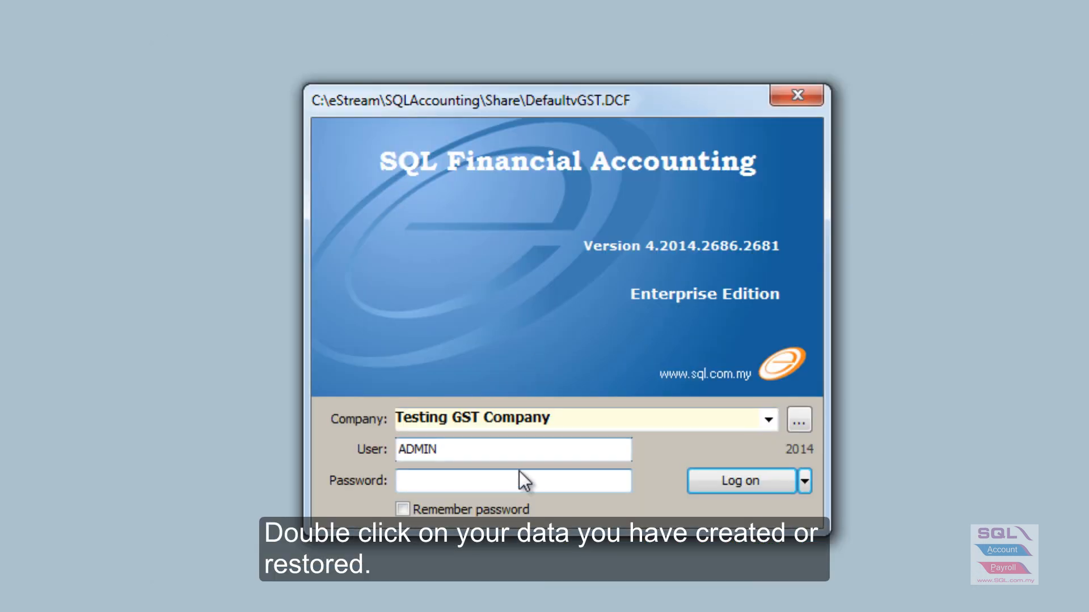
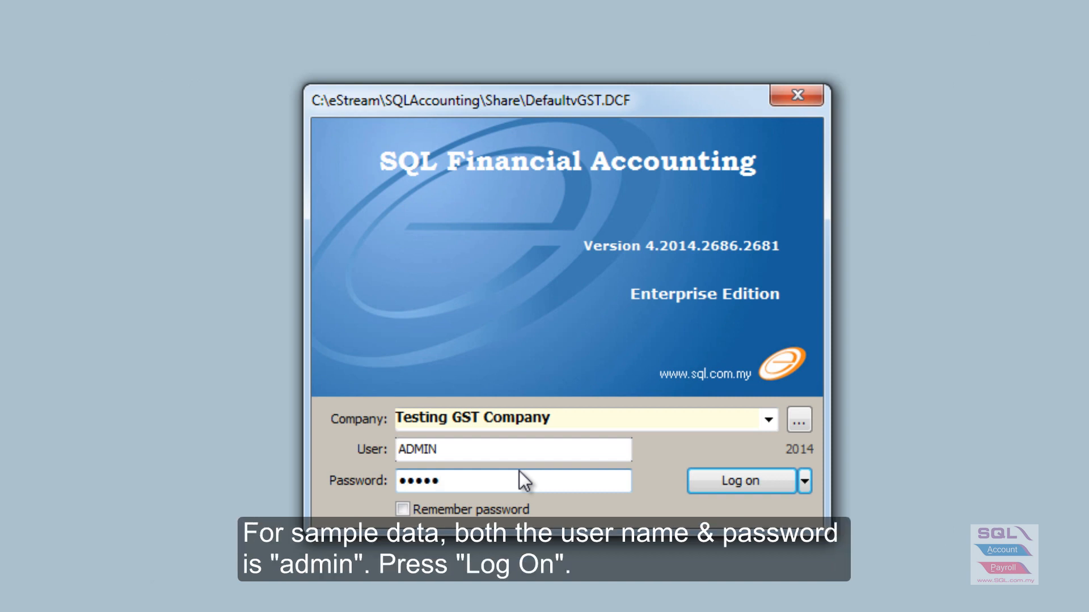
mouse_move(741, 481)
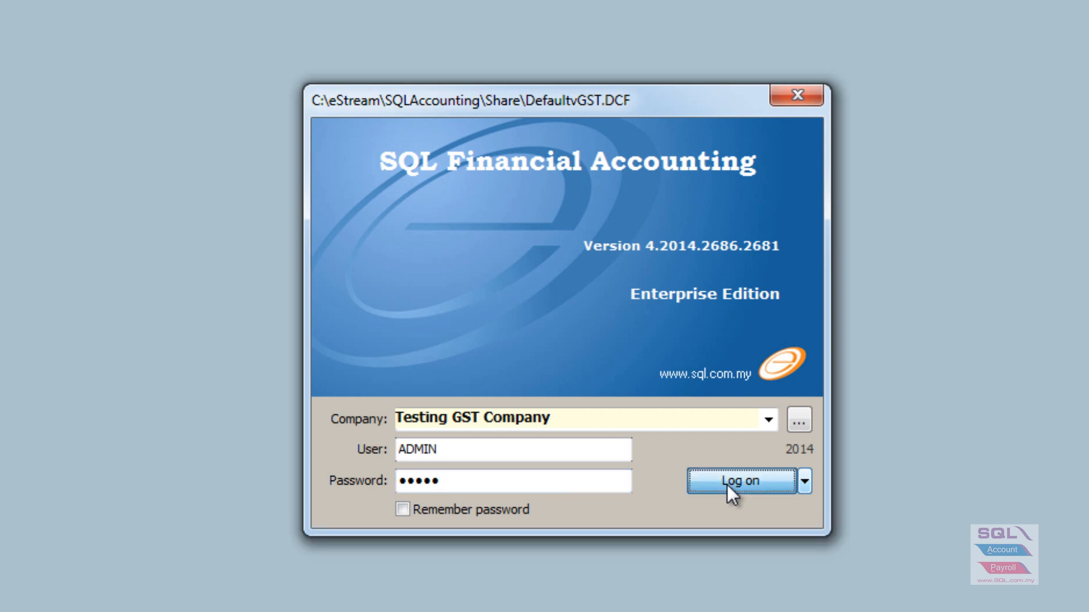
mouse_move(704, 129)
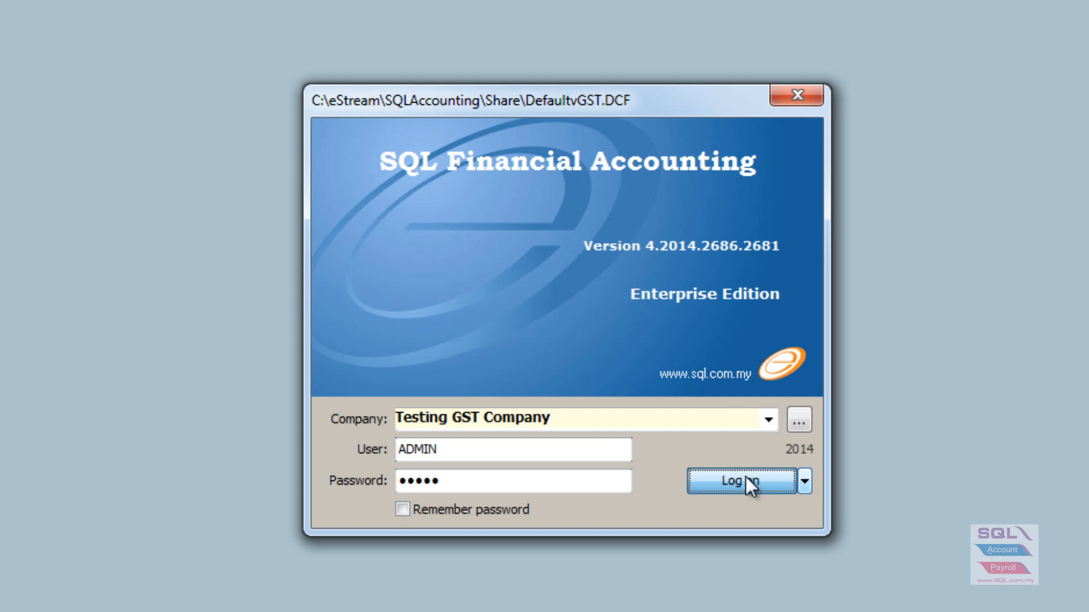
left_click(739, 481)
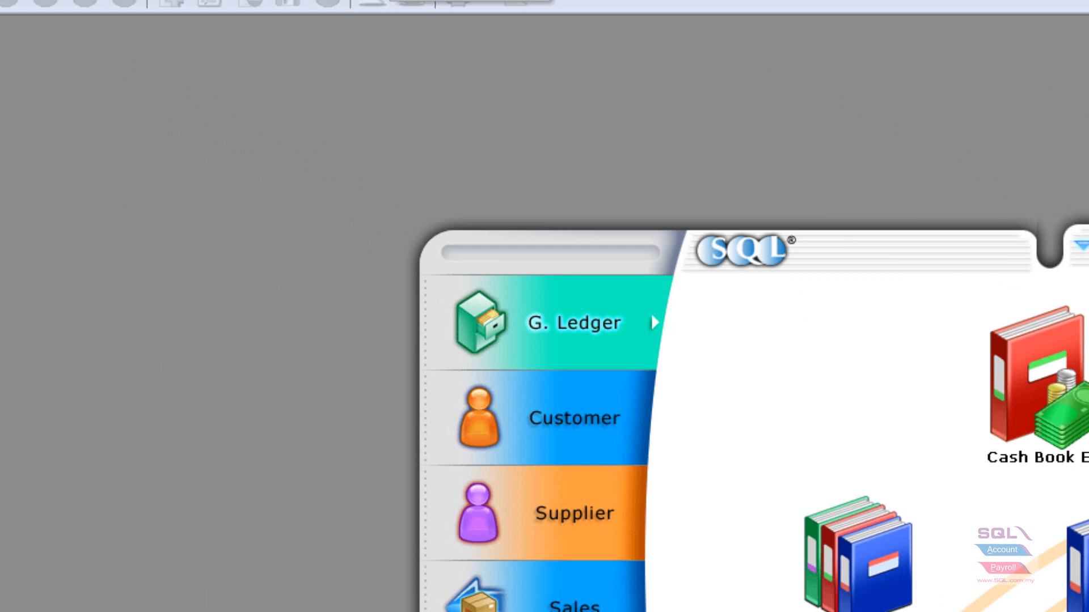
Step: Start GST setup, choose Malaysia with its flag and acknowledge the permanent country choice
left_click(554, 38)
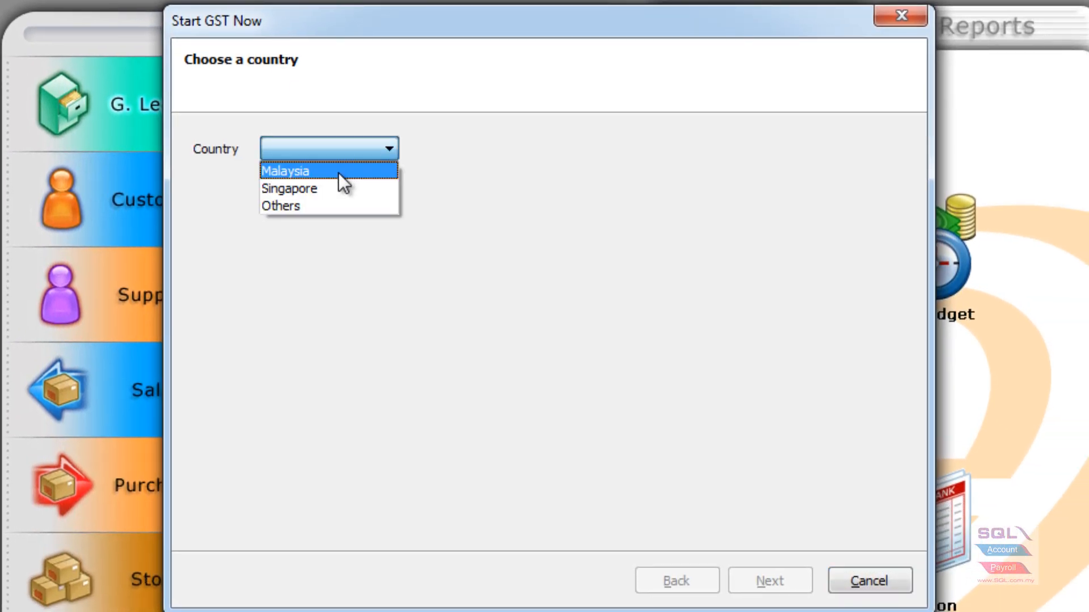
left_click(285, 170)
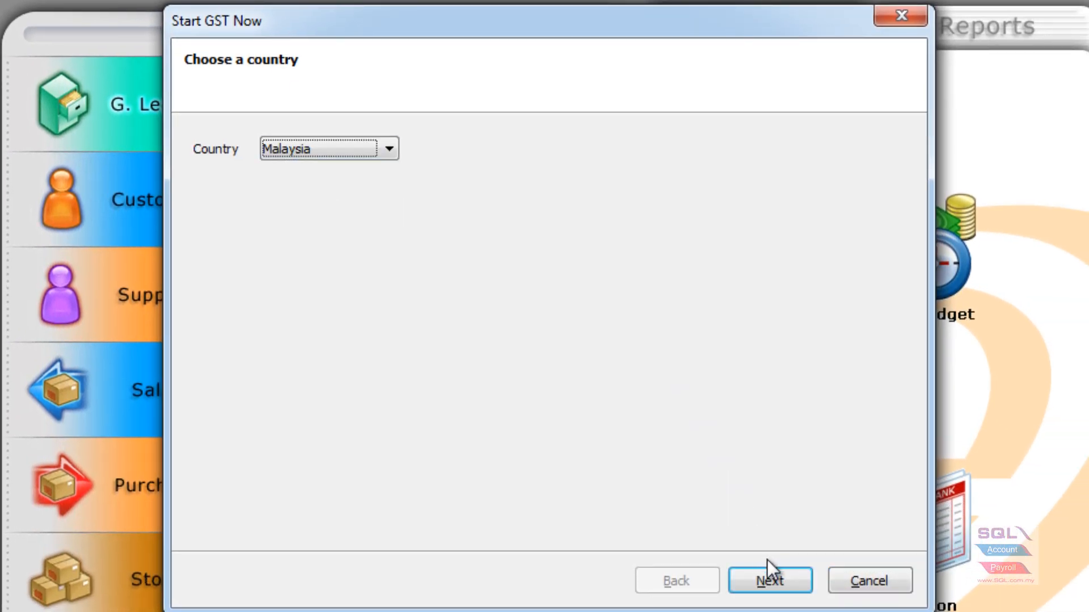
left_click(769, 581)
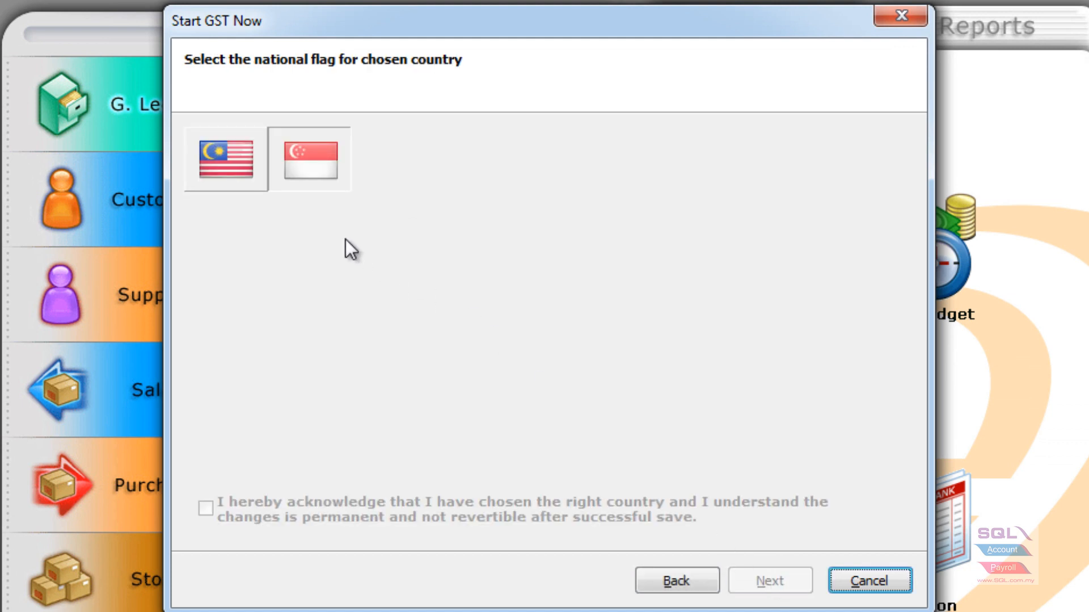
left_click(224, 159)
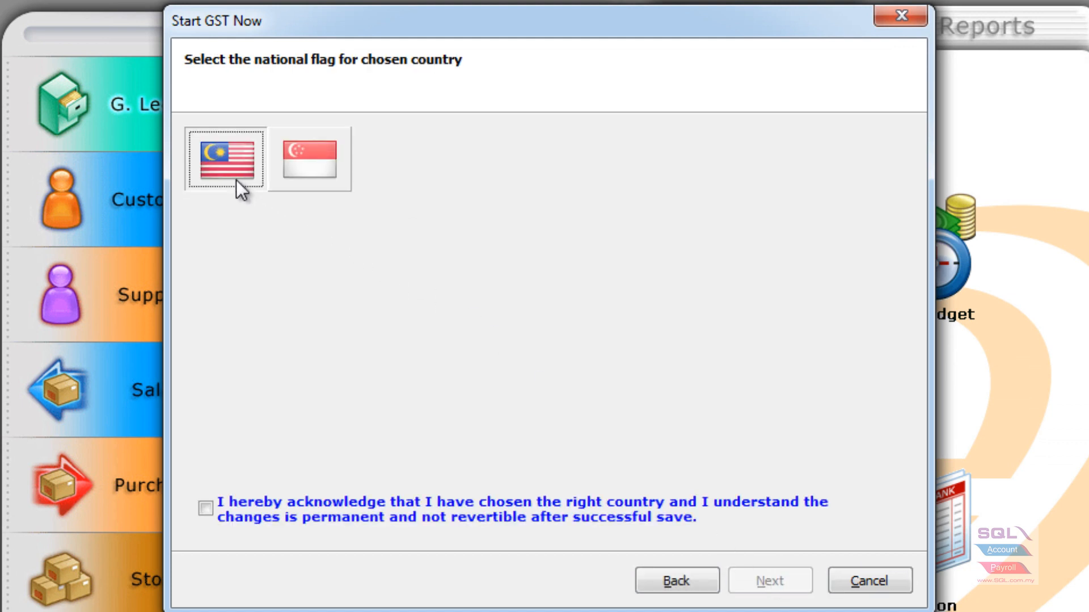
mouse_move(205, 509)
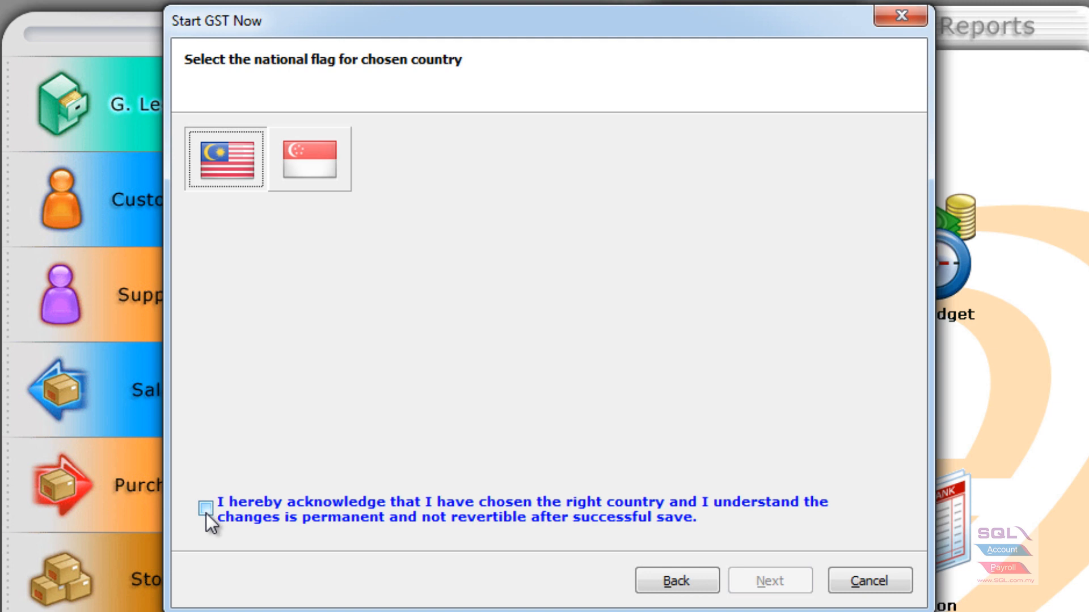
left_click(203, 508)
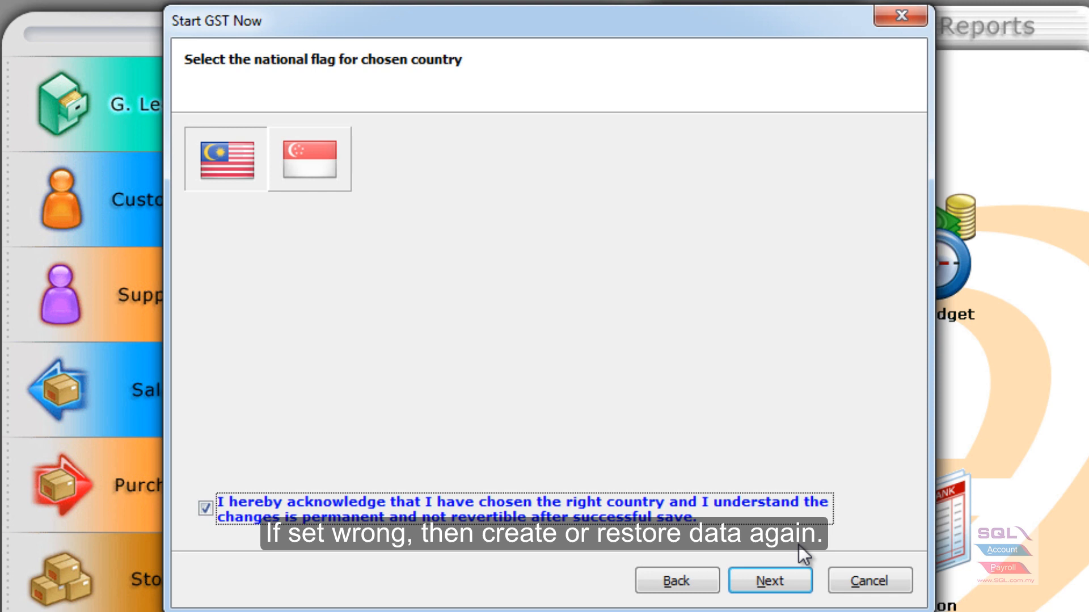
mouse_move(770, 581)
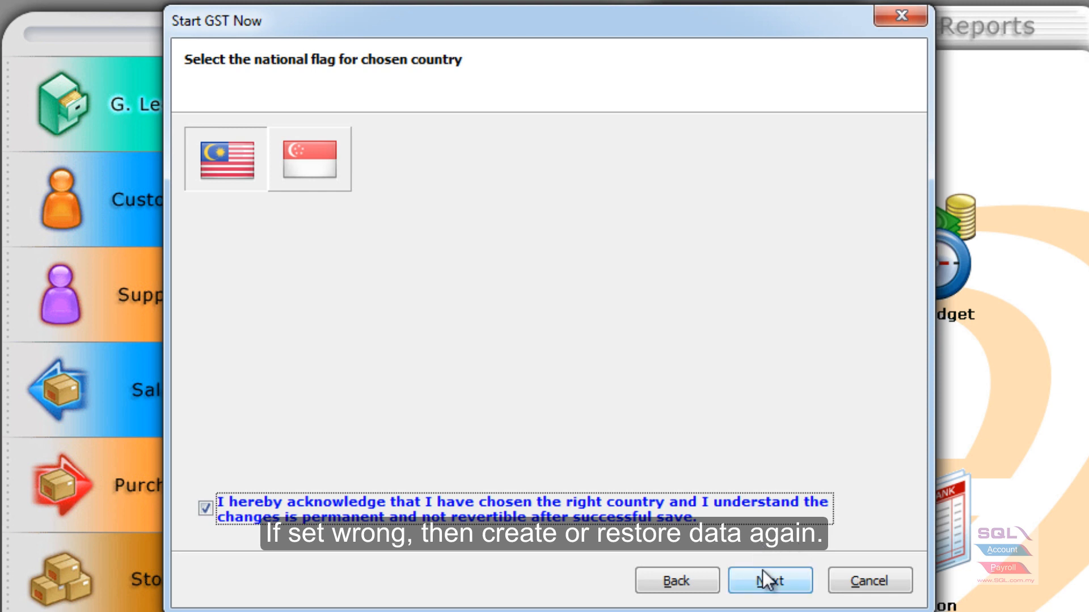
Step: Keep 01 Apr 2015 as the GST effective date and continue to registration
left_click(770, 580)
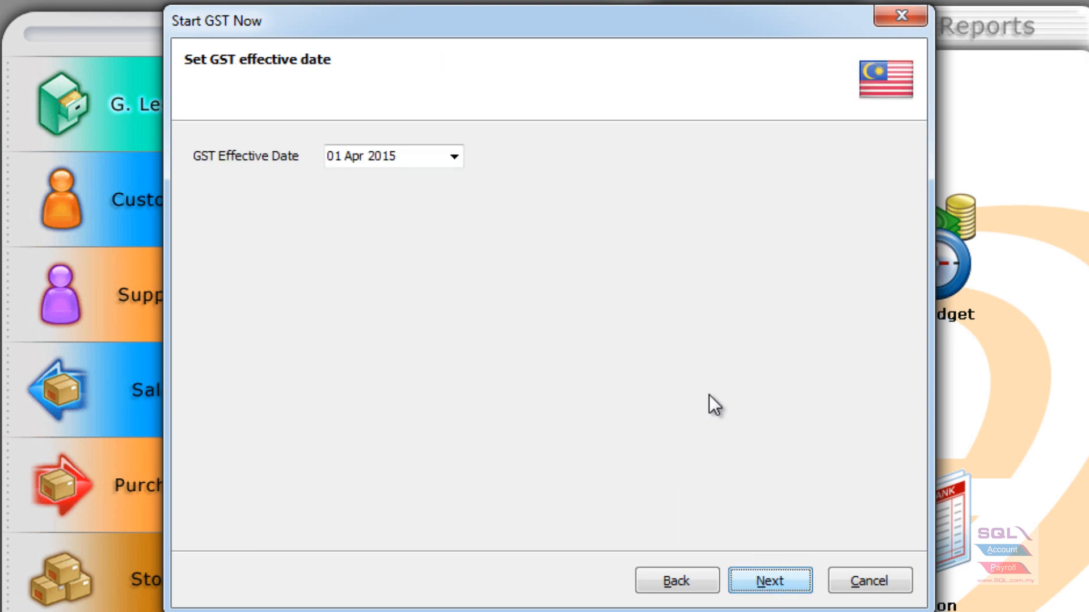
left_click(452, 156)
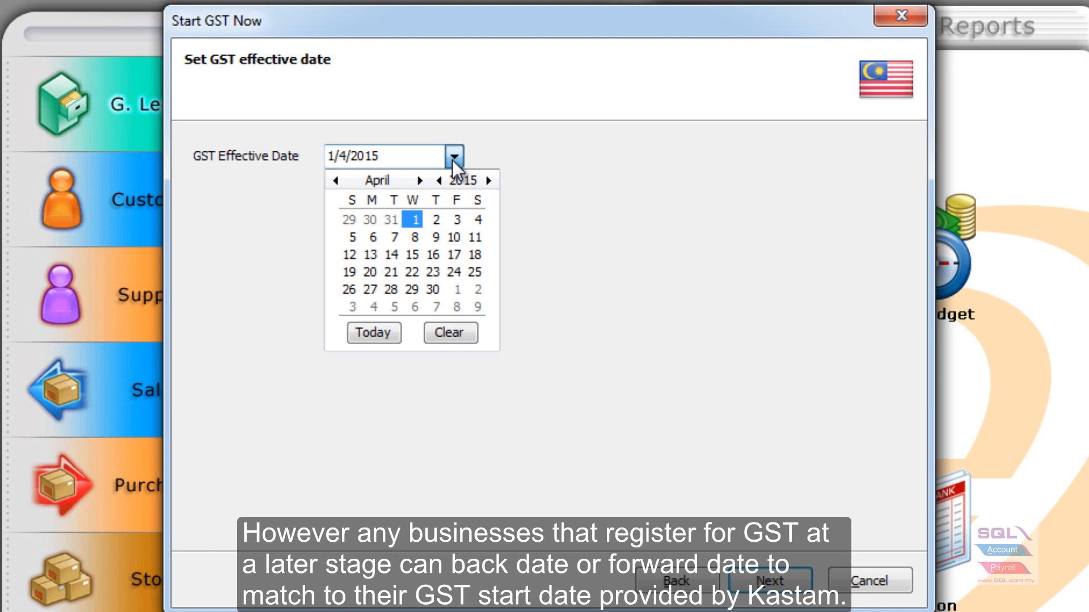
left_click(420, 180)
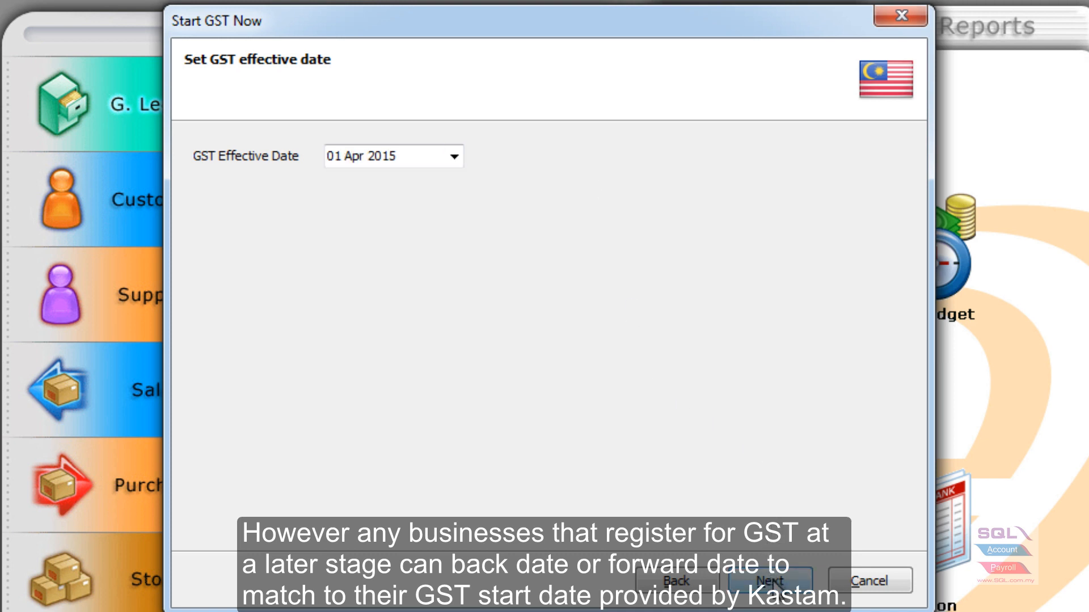
left_click(770, 581)
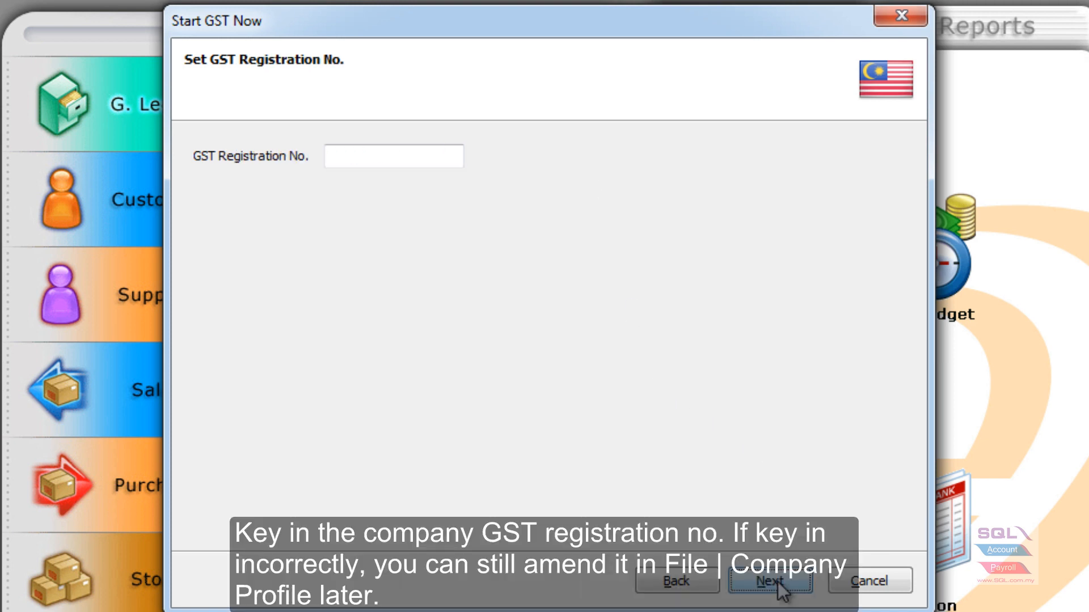
type("1")
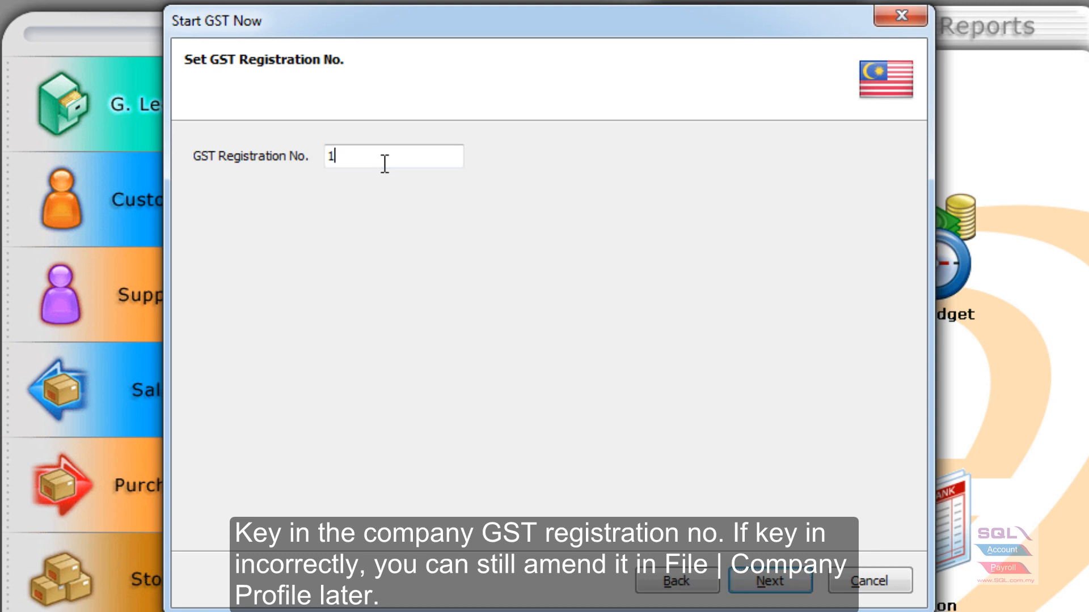
type("234567")
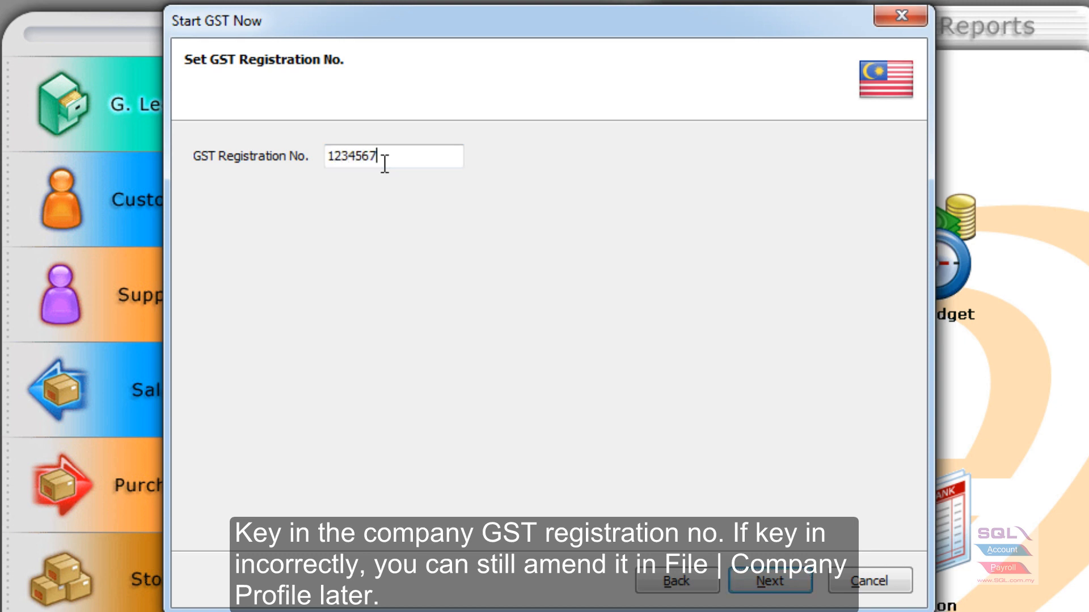
type("890")
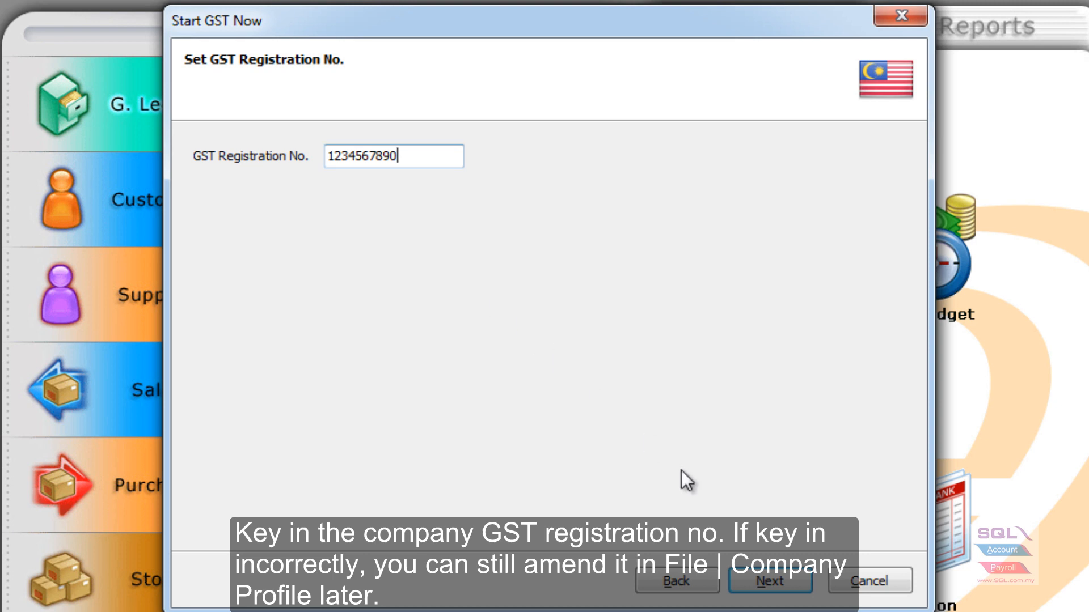
left_click(769, 581)
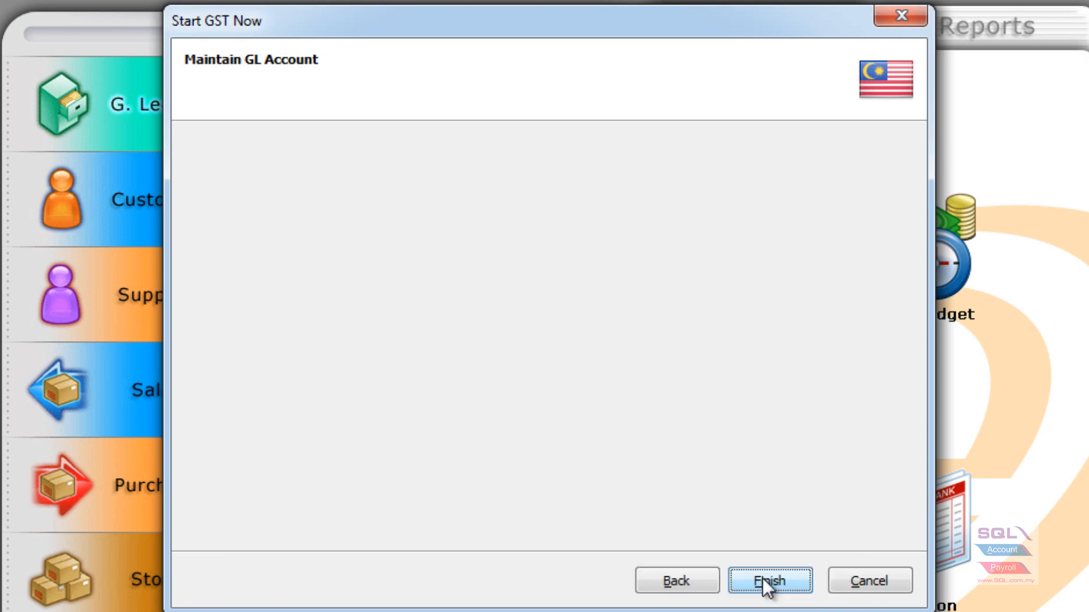
mouse_move(767, 562)
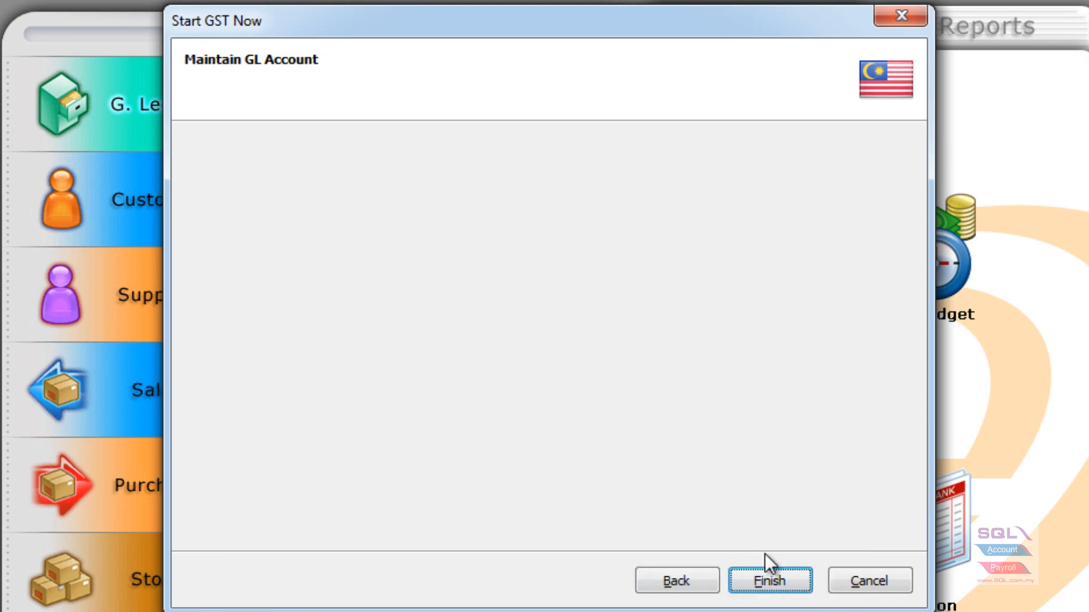
left_click(769, 580)
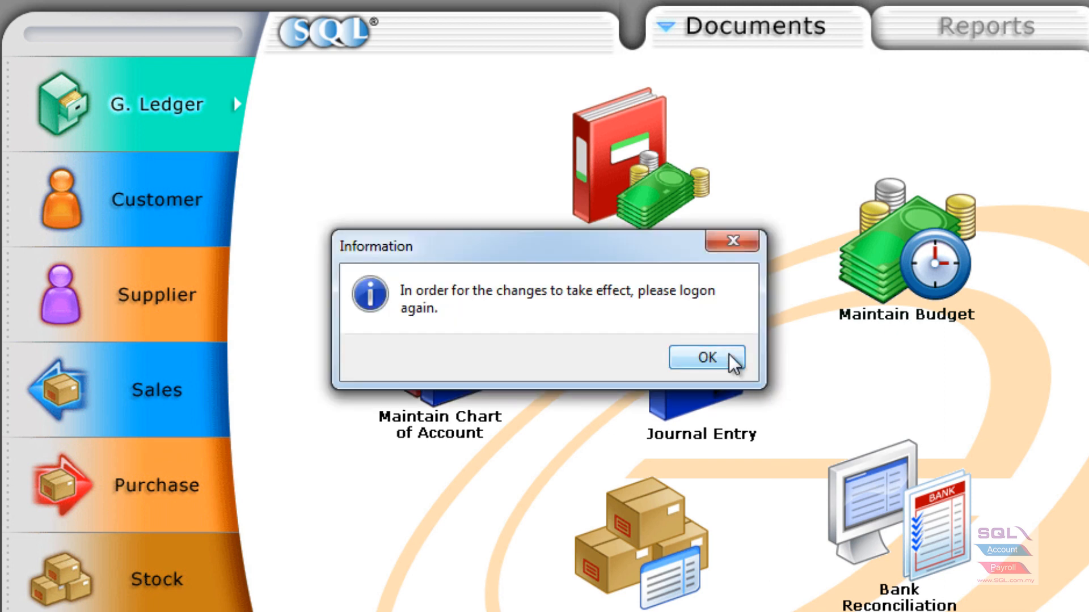
Step: Log on to Testing GST Company again and show the GST functions menu
left_click(706, 358)
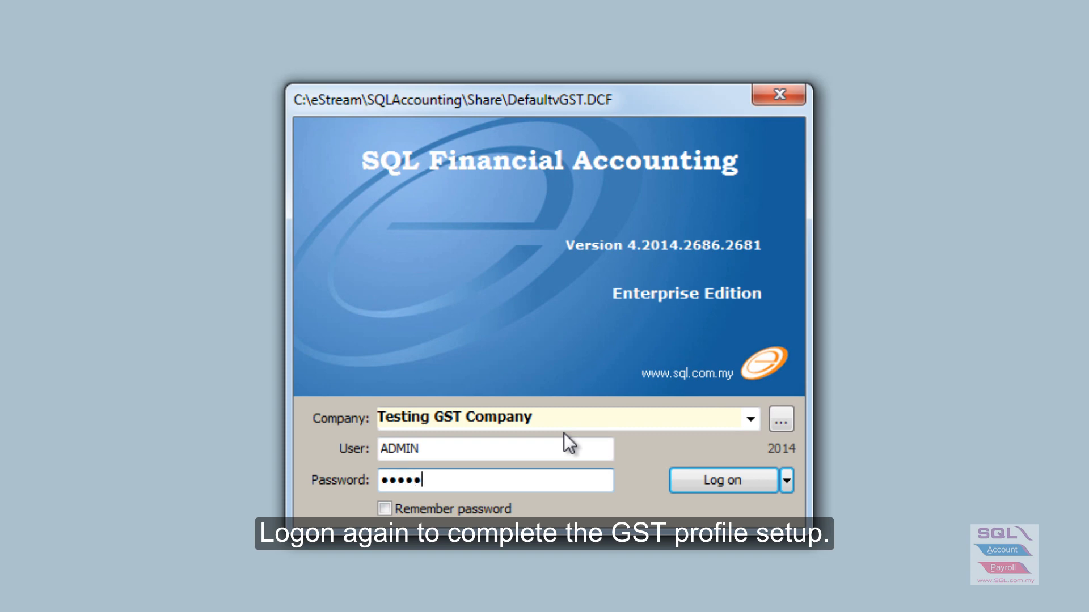
left_click(722, 480)
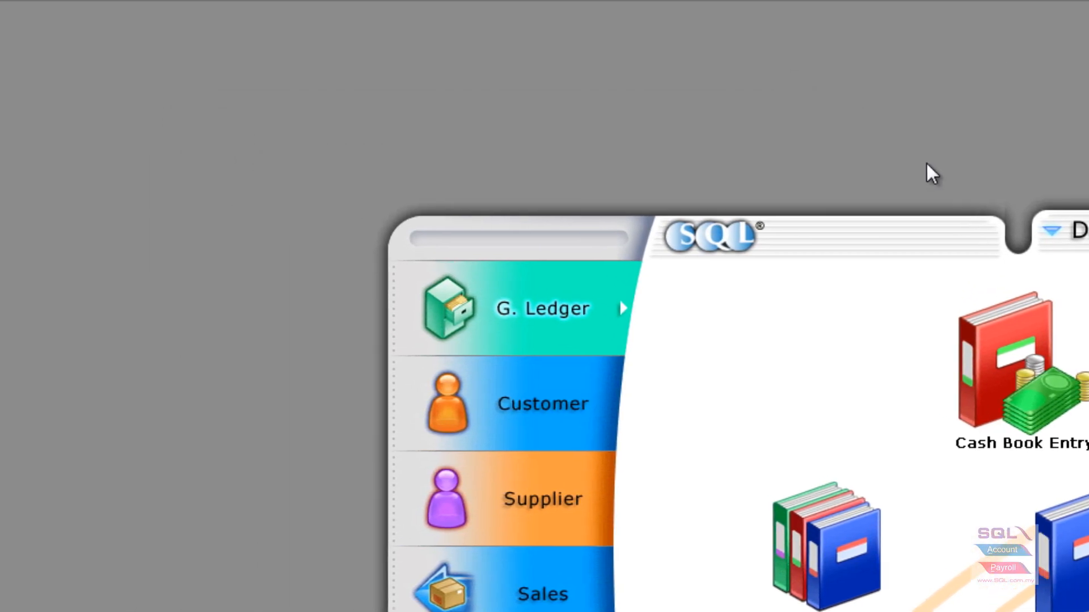
left_click(555, 41)
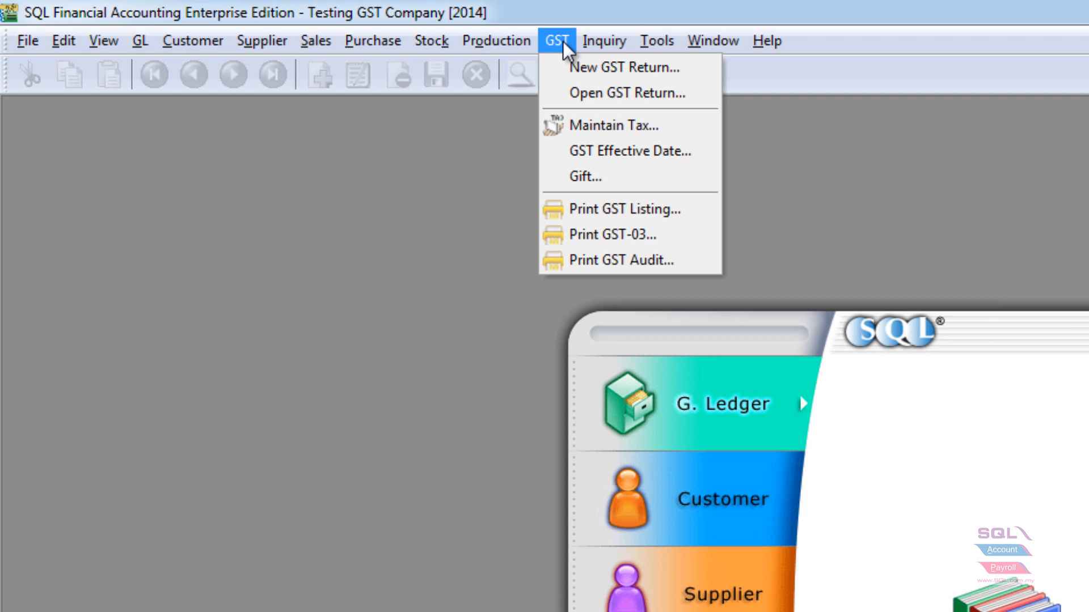
mouse_move(571, 126)
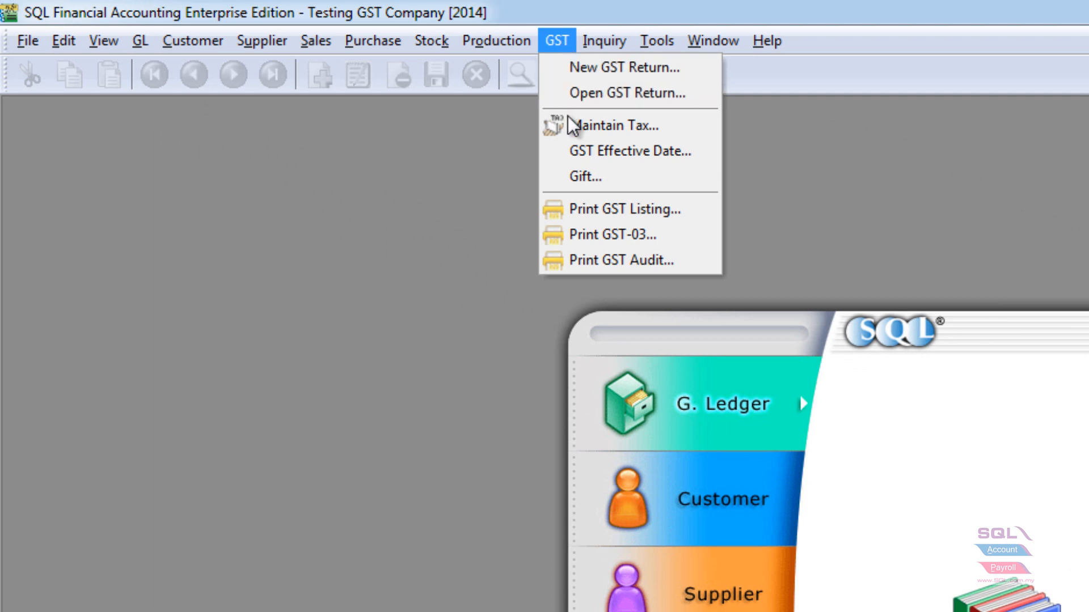
mouse_move(615, 260)
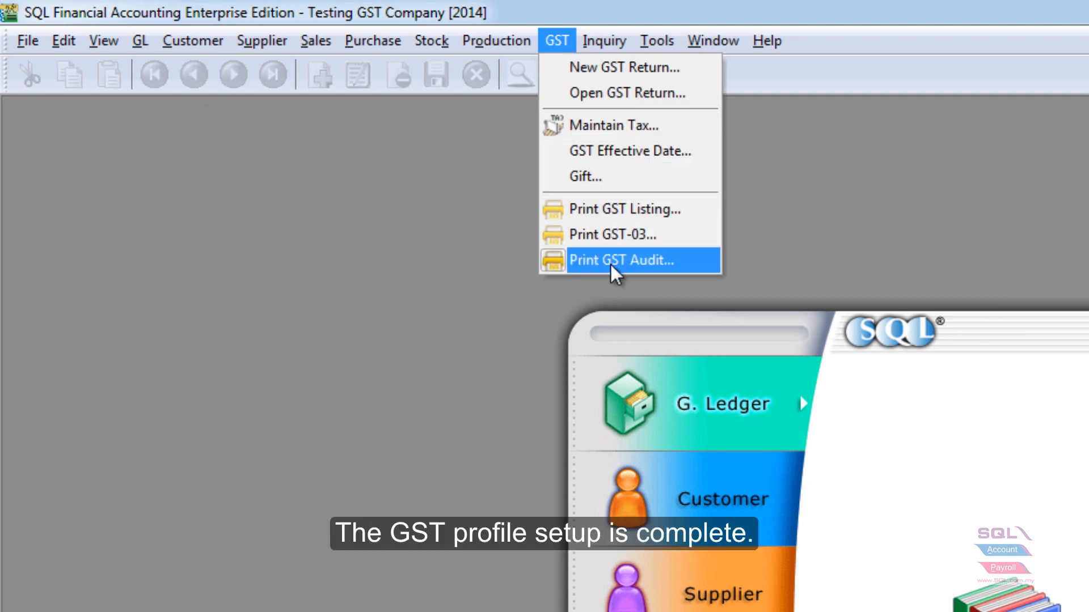